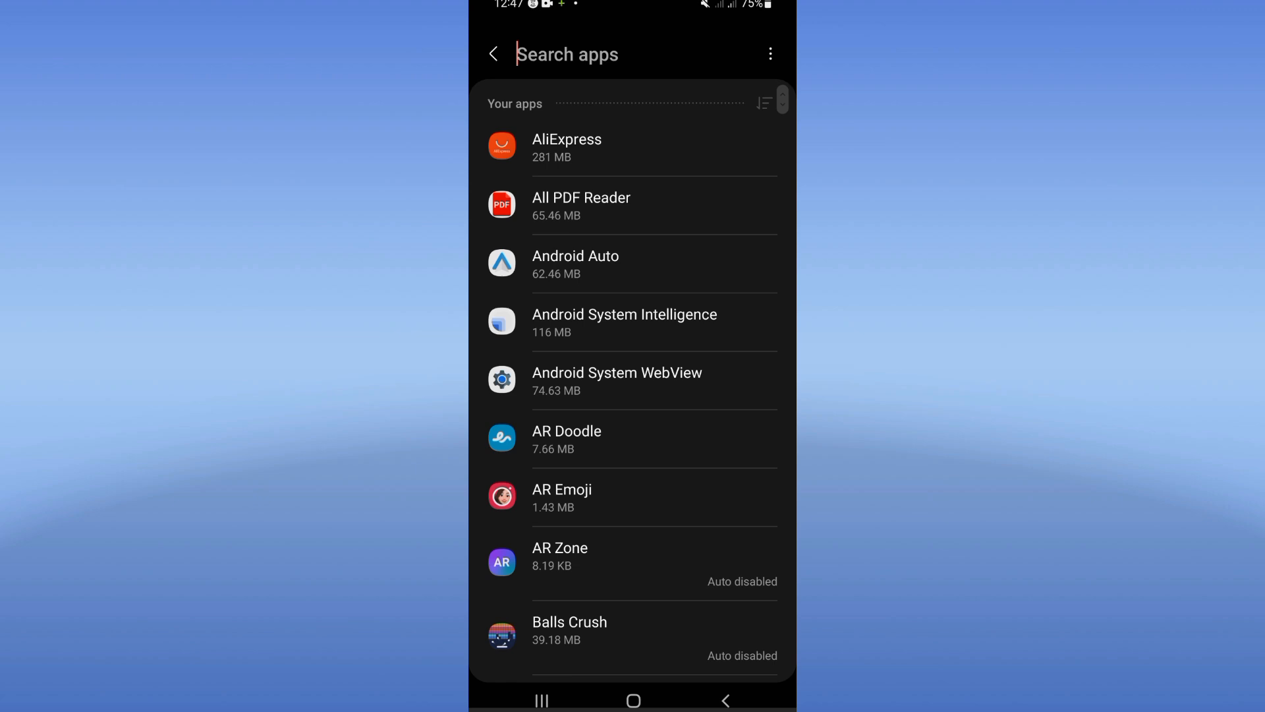
- Search installed apps for 'cap', select CapCut and clear its cached files from Storage
type("cap")
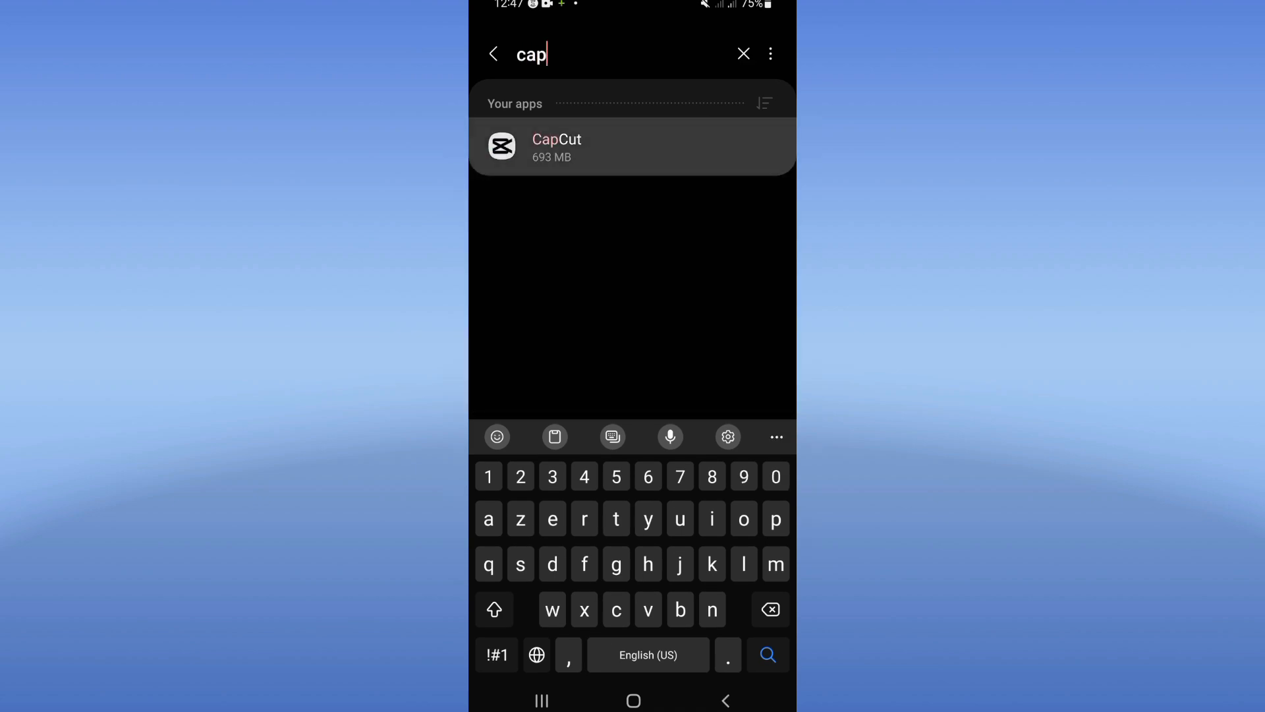
left_click(556, 147)
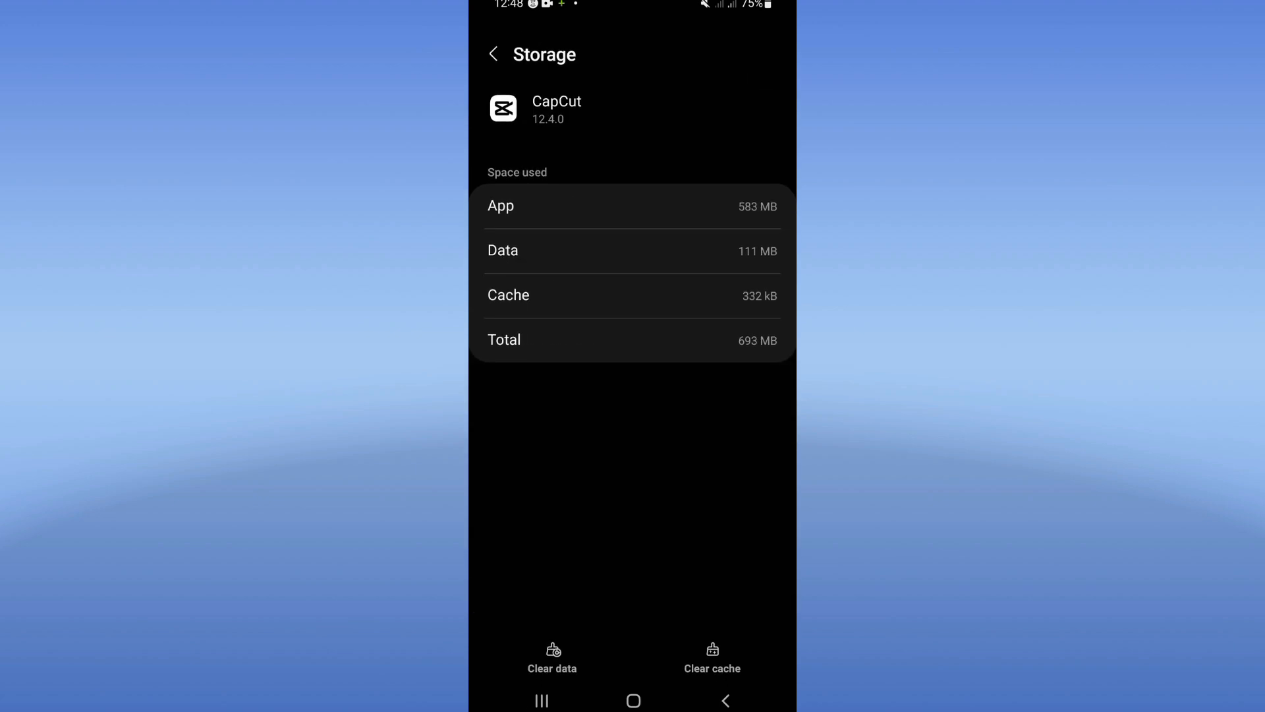
left_click(712, 657)
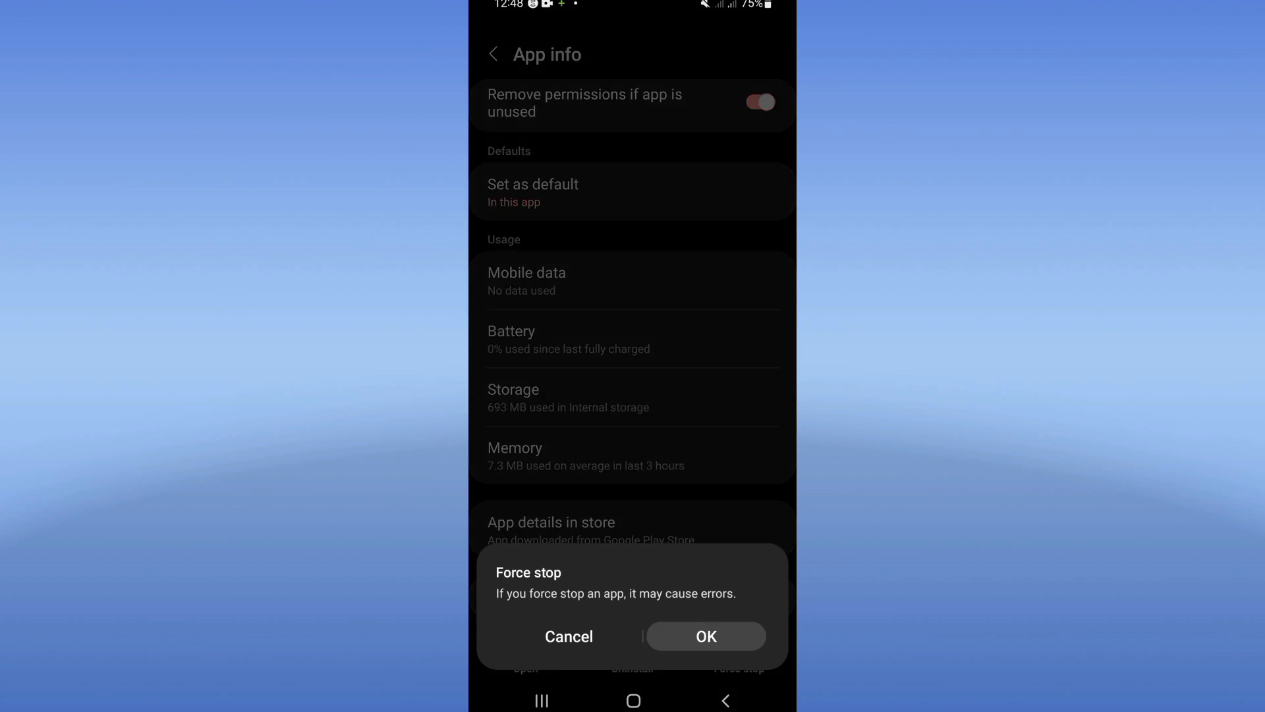
- Confirm force-stopping CapCut, then bring up the phone's power off and restart options
left_click(705, 635)
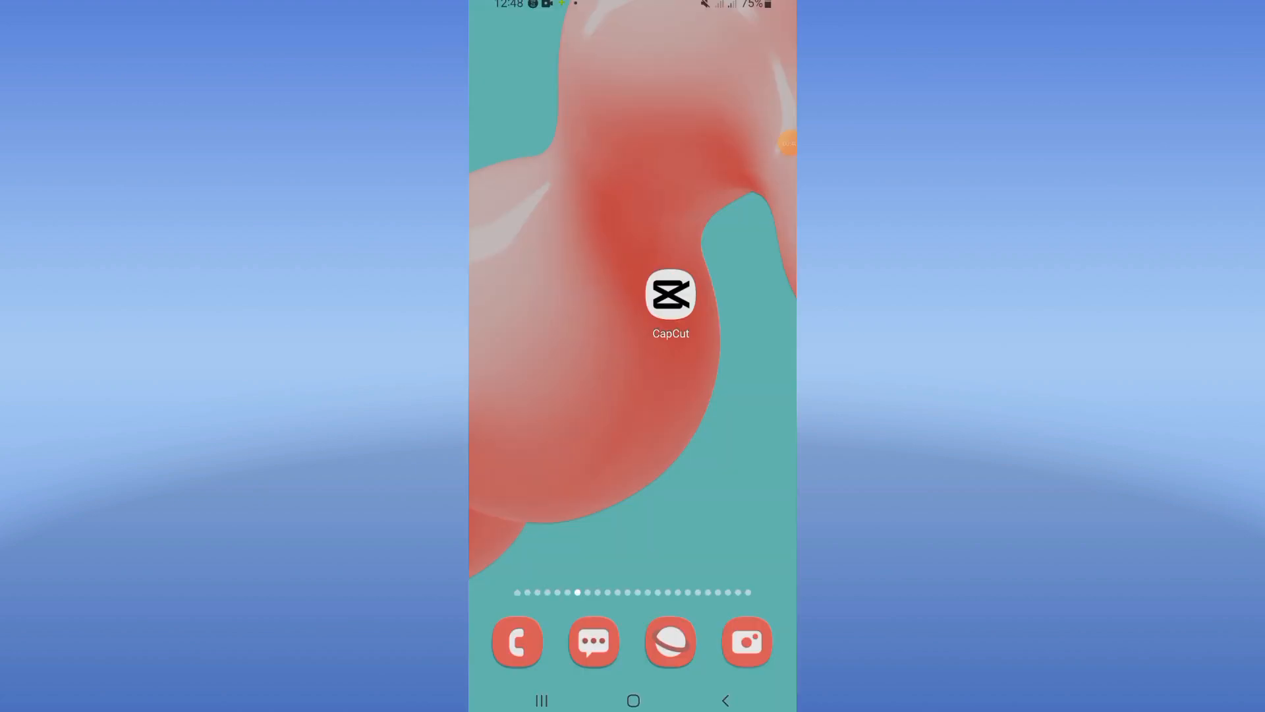
key("power")
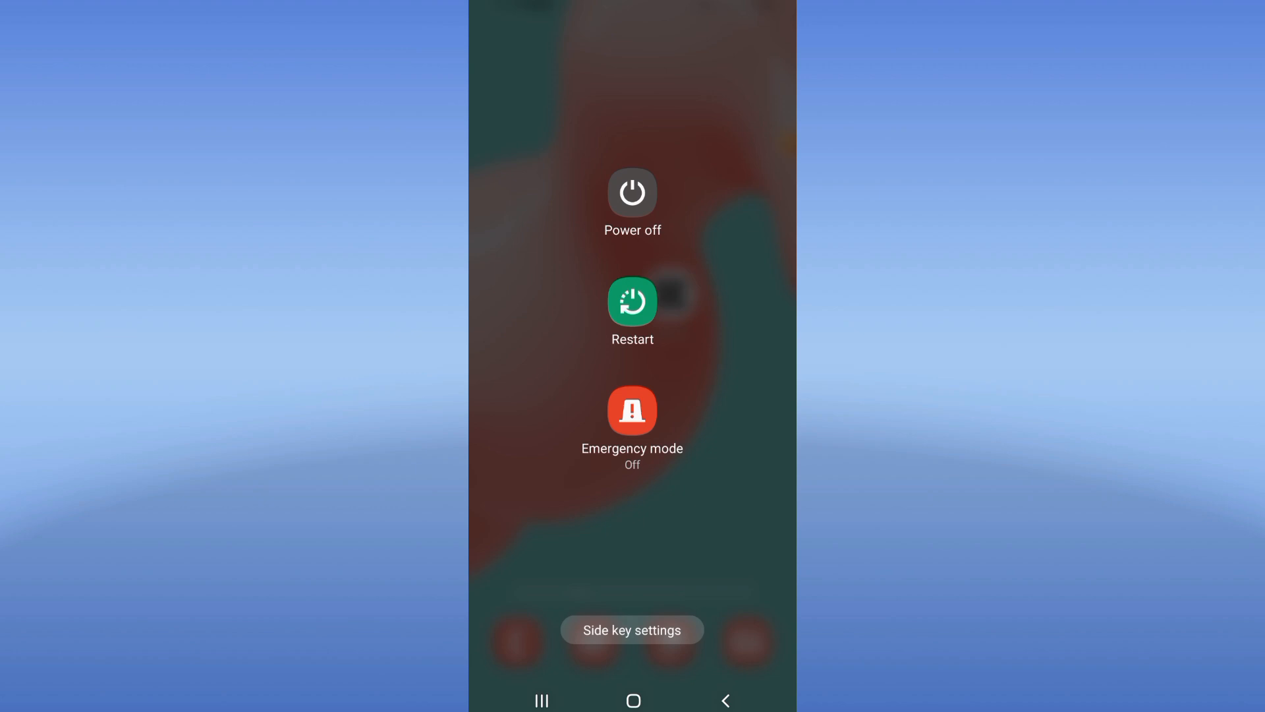